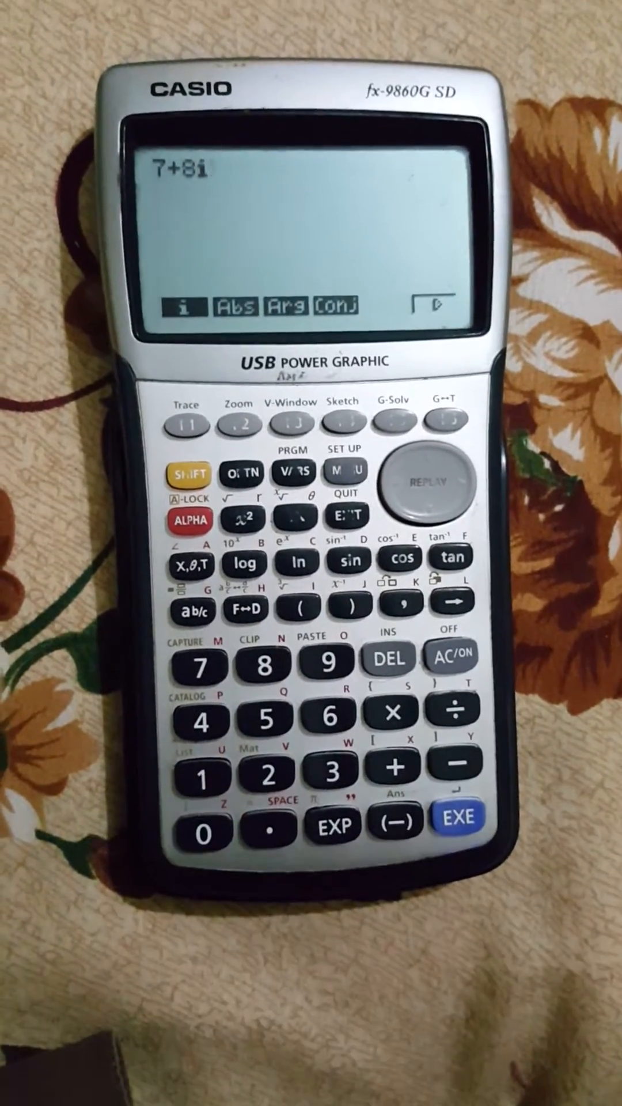
Step: Convert 7+8i to polar form, giving 10.63014581∠48.81407483
{"action": "left_click", "coordinate": [448, 809]}
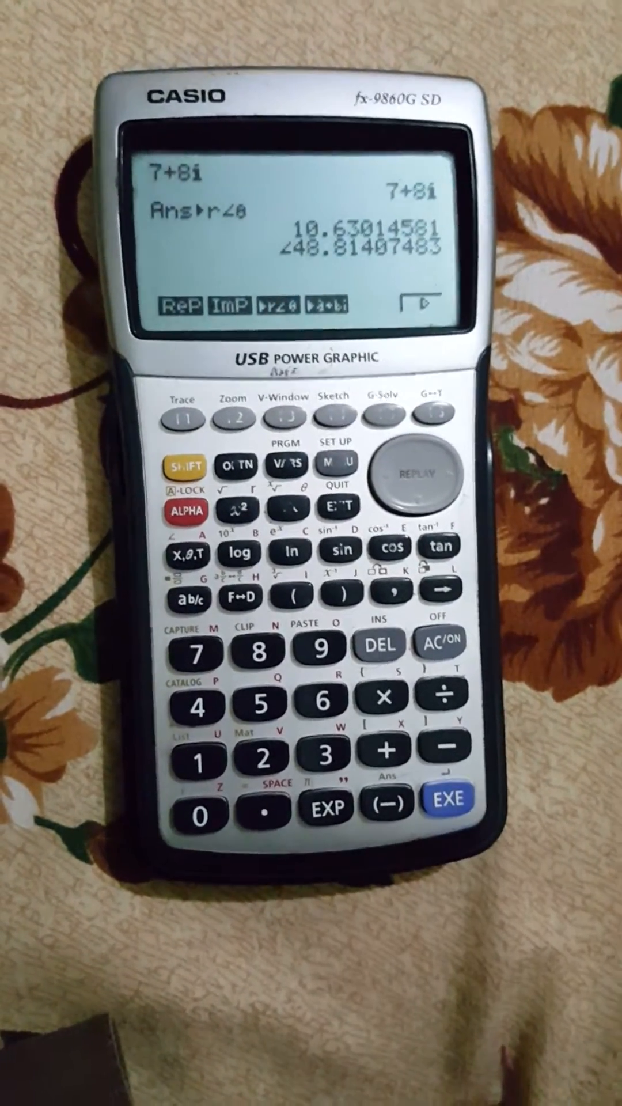